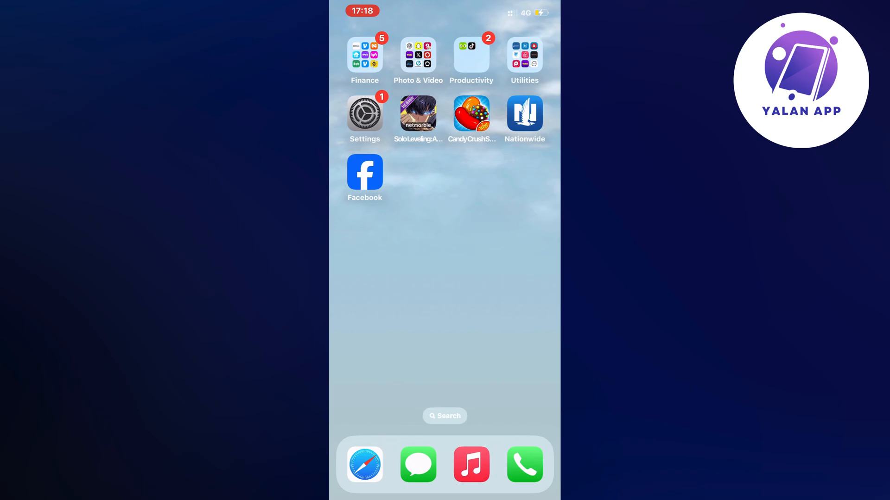
- Launch Settings from the home screen and scroll down its main options list
click(365, 113)
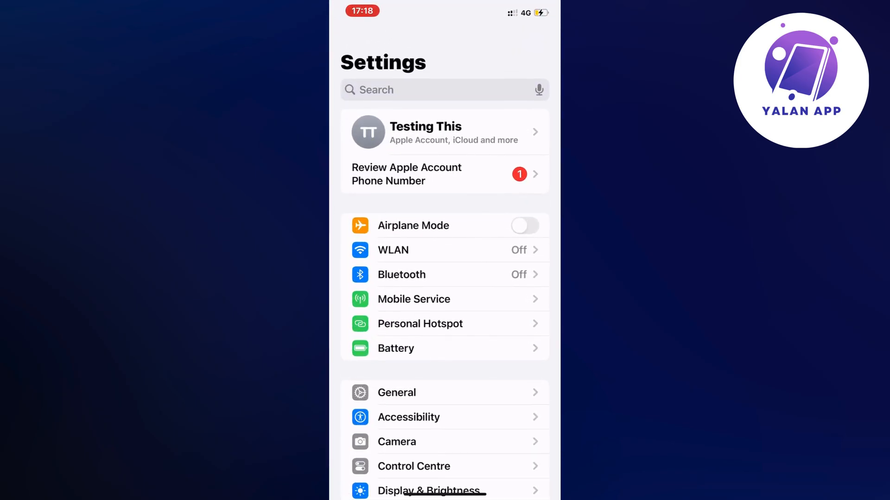
scroll(down, 3)
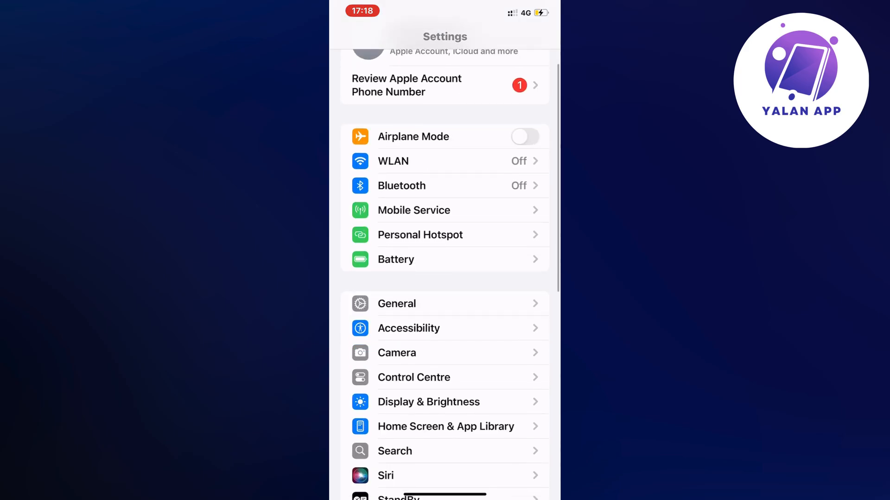
scroll(down, 3)
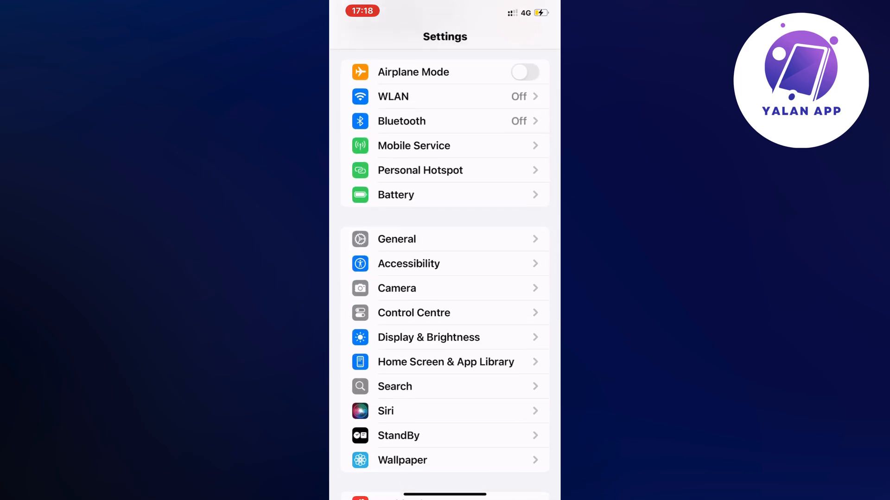
- Go to General > iPhone Storage to see the storage breakdown
click(397, 239)
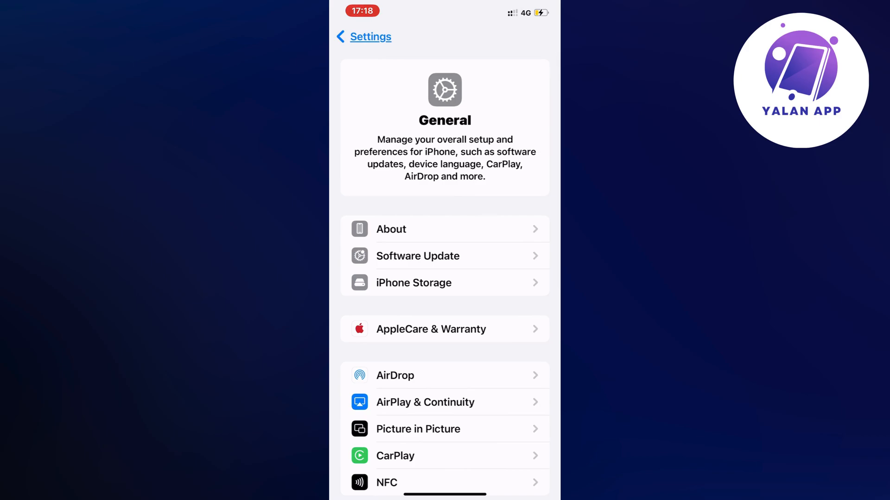
scroll(down, 3)
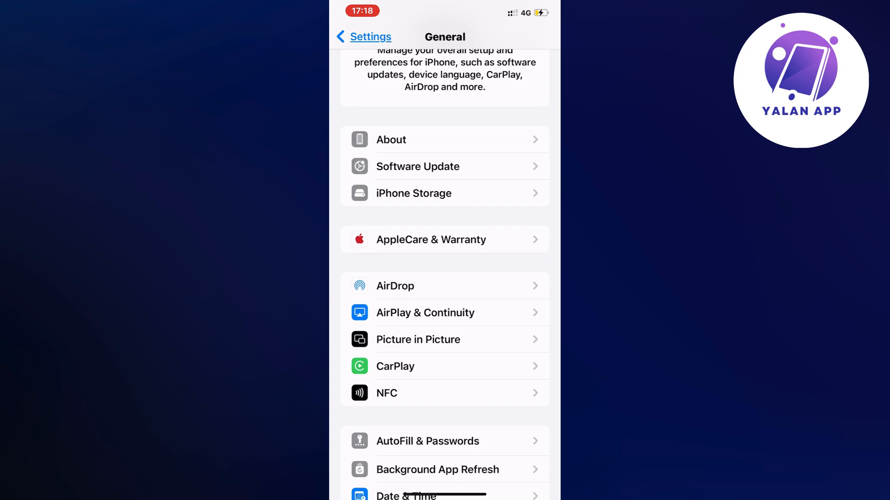
click(413, 193)
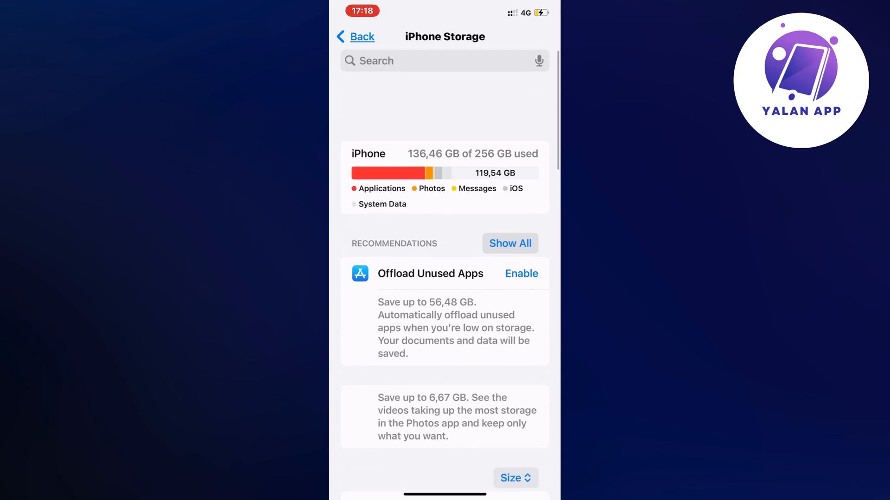
- Search the installed apps for 'Face' and open Facebook's storage details
scroll(down, 3)
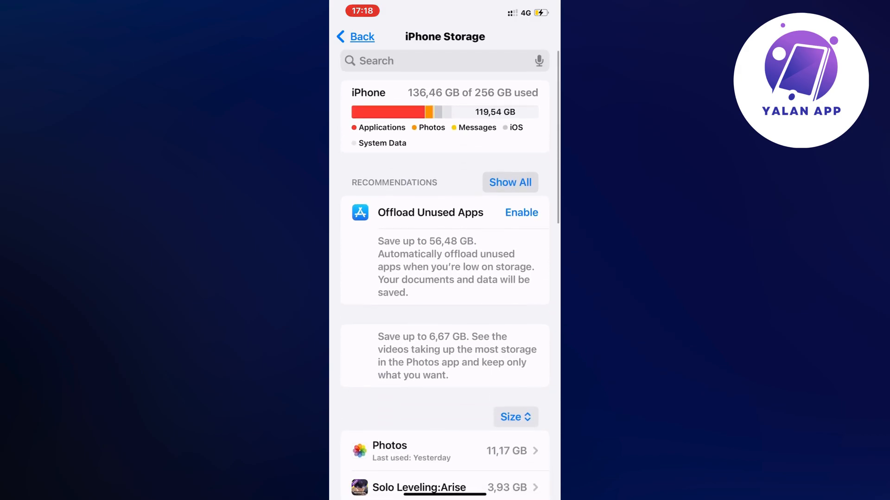
click(439, 60)
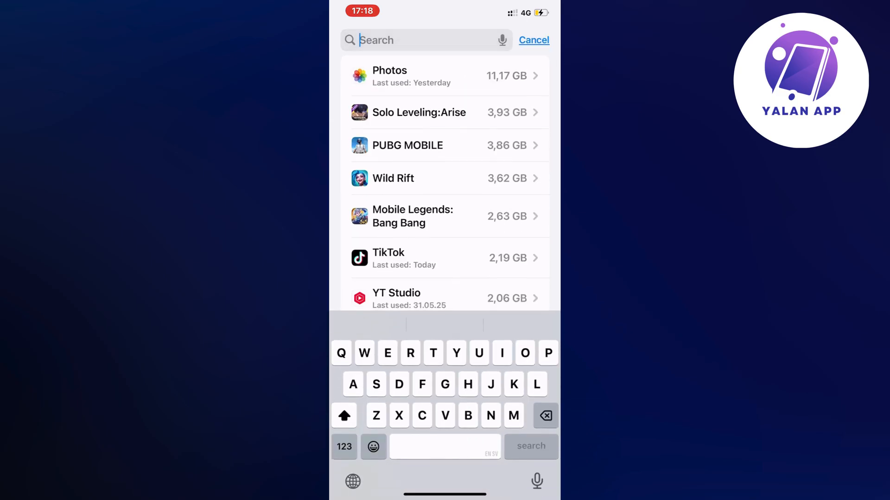
text(Face)
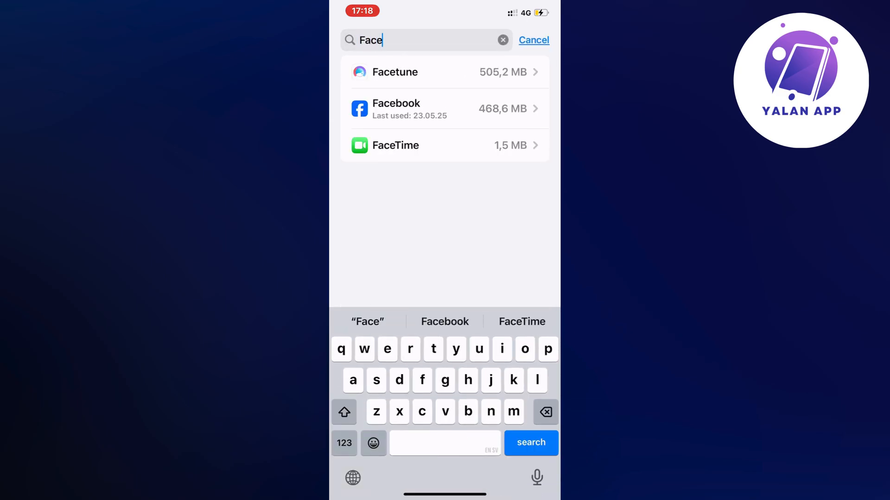
click(444, 110)
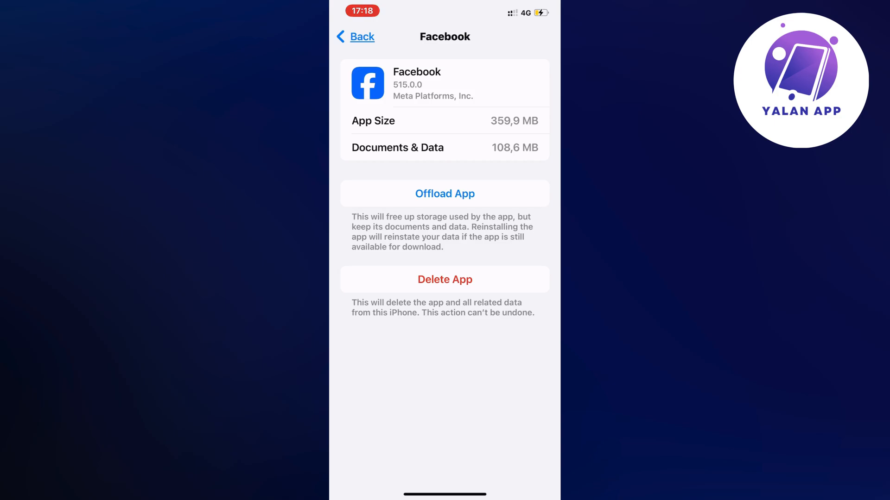
- Offload Facebook, keeping its 468.6 MB of documents and data
click(444, 193)
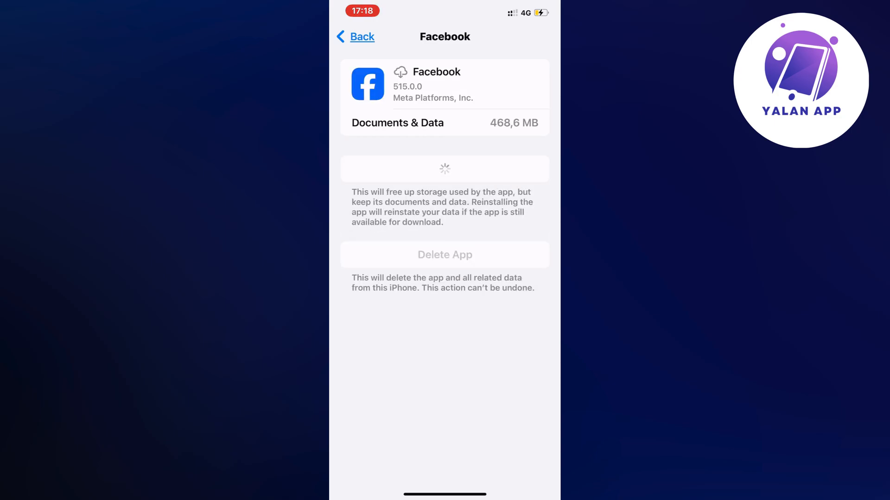